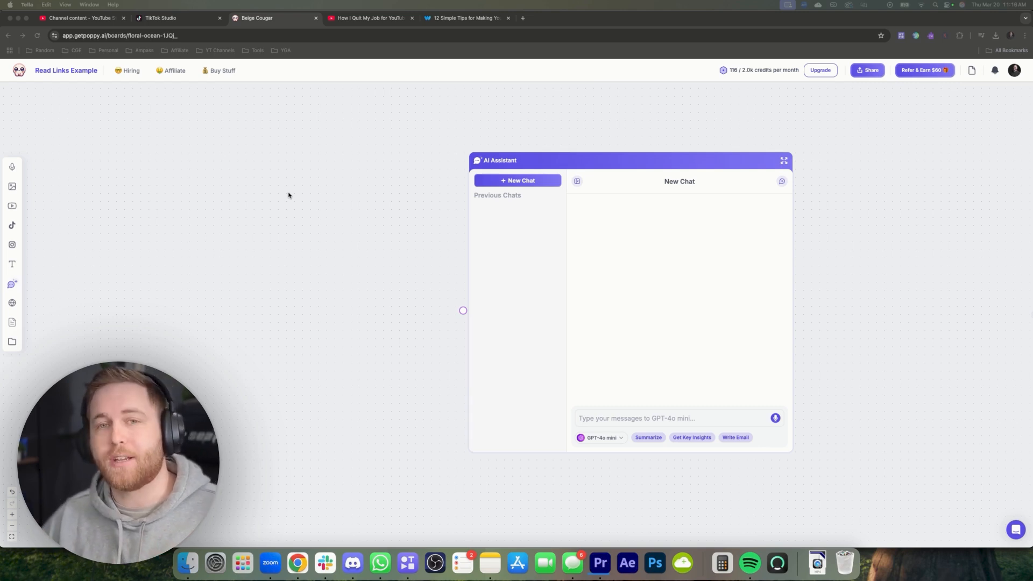
pyautogui.moveTo(347, 199)
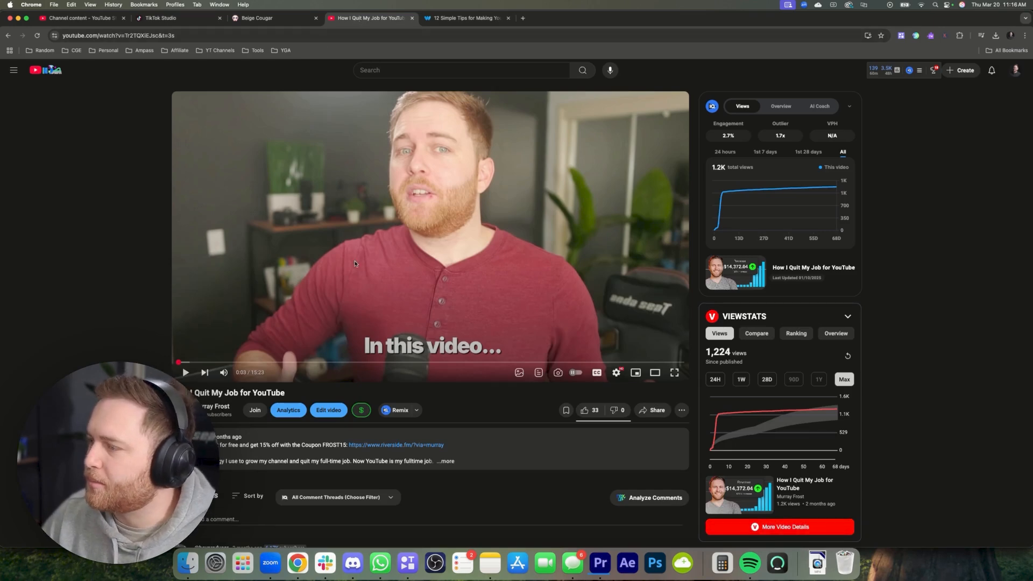
# - Copy the share link for the 'How I Quit My Job for YouTube' video
pyautogui.click(655, 410)
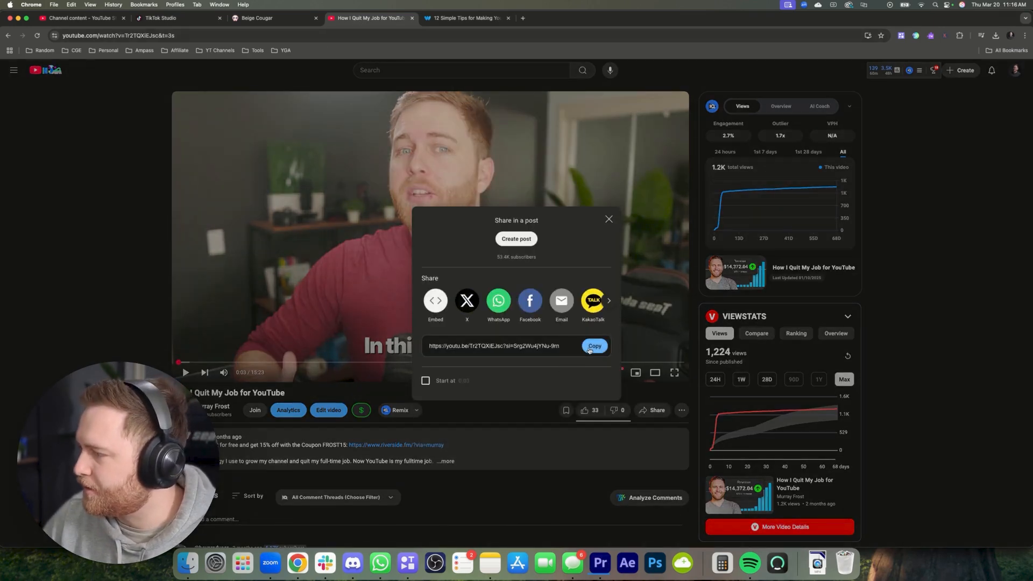
pyautogui.click(264, 18)
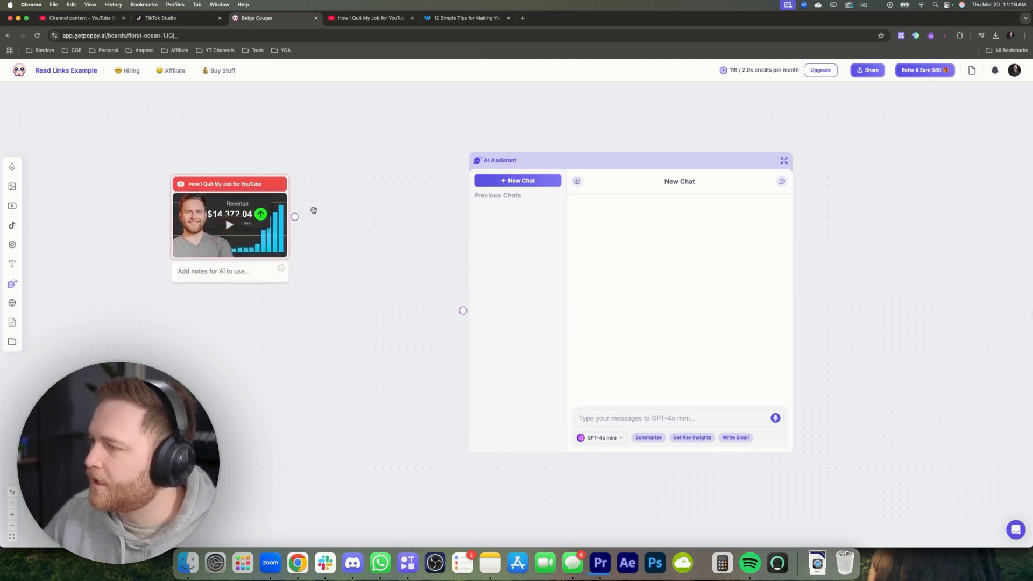
# - Connect the pasted YouTube video node to the AI Assistant and request a summary
pyautogui.moveTo(295, 216); pyautogui.dragTo(463, 310)
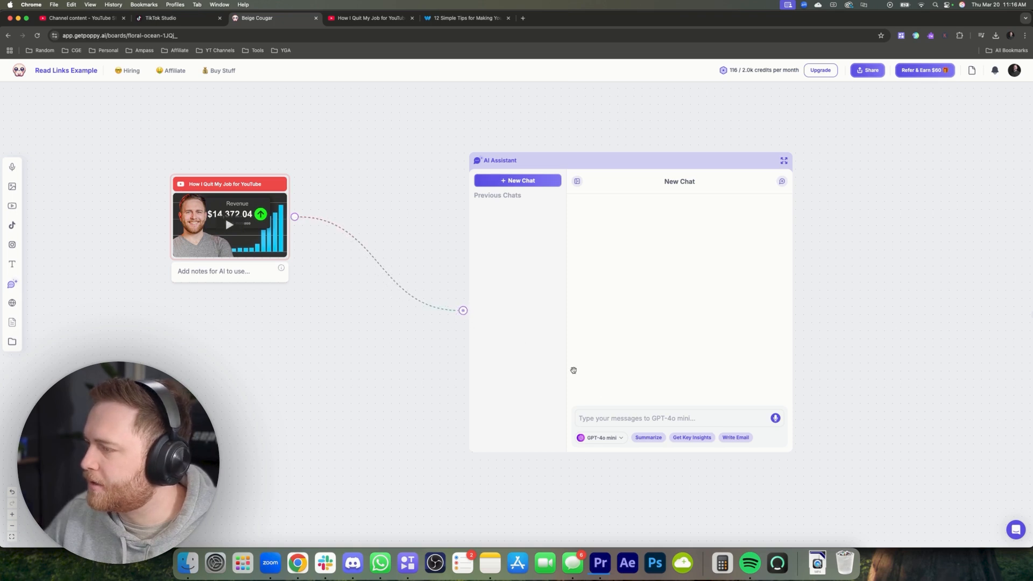
pyautogui.click(658, 417)
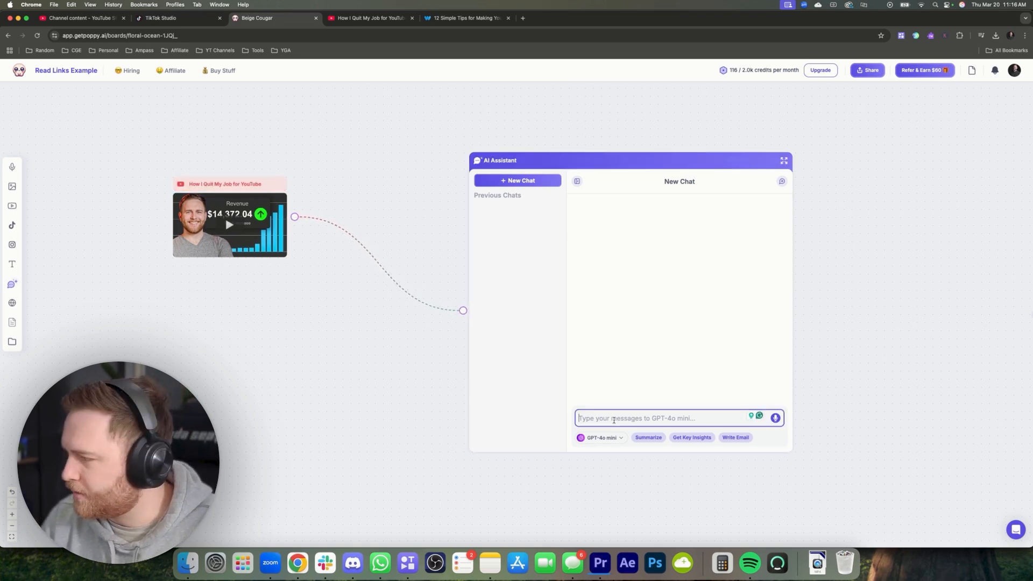
pyautogui.click(647, 437)
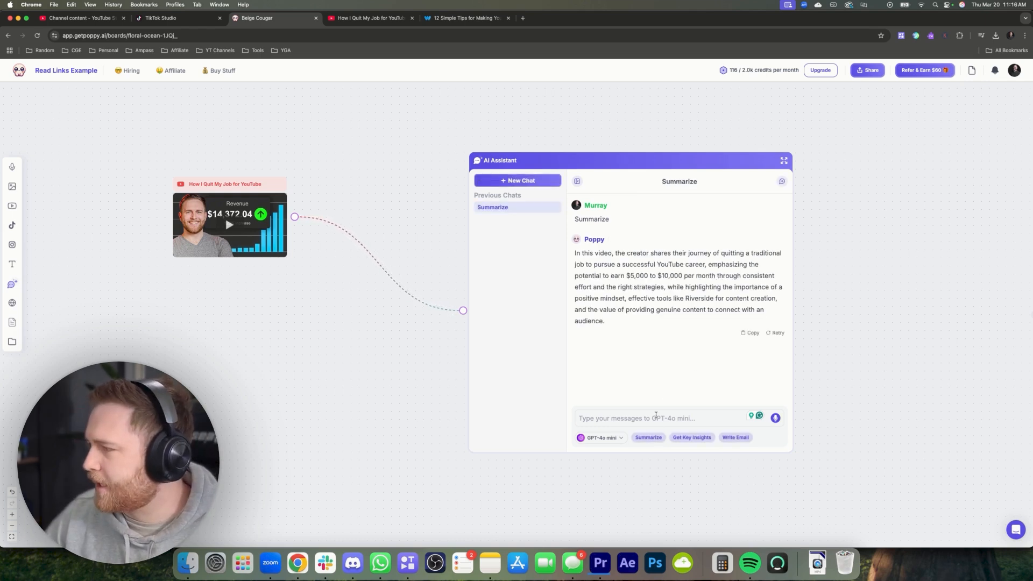
# - Ask the AI how to apply the video's lessons to my life and read the ten-step answer
pyautogui.write('how can')
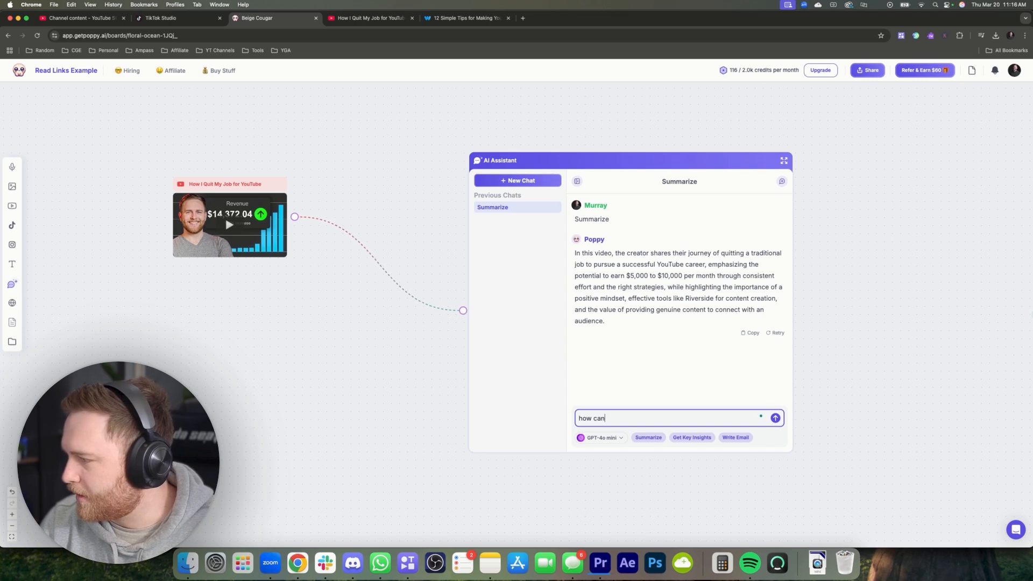
pyautogui.write('i apply this to my life')
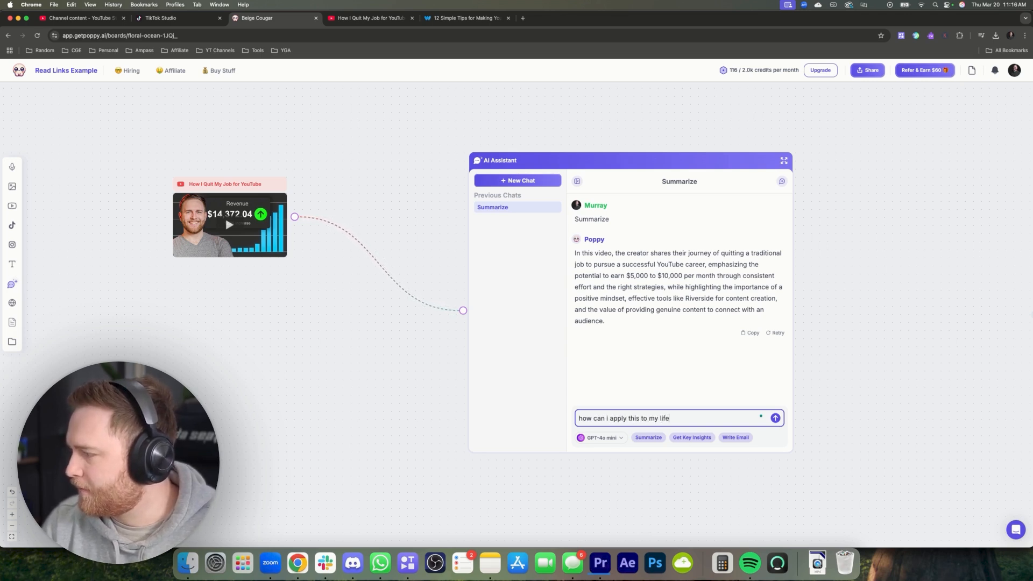
pyautogui.click(775, 418)
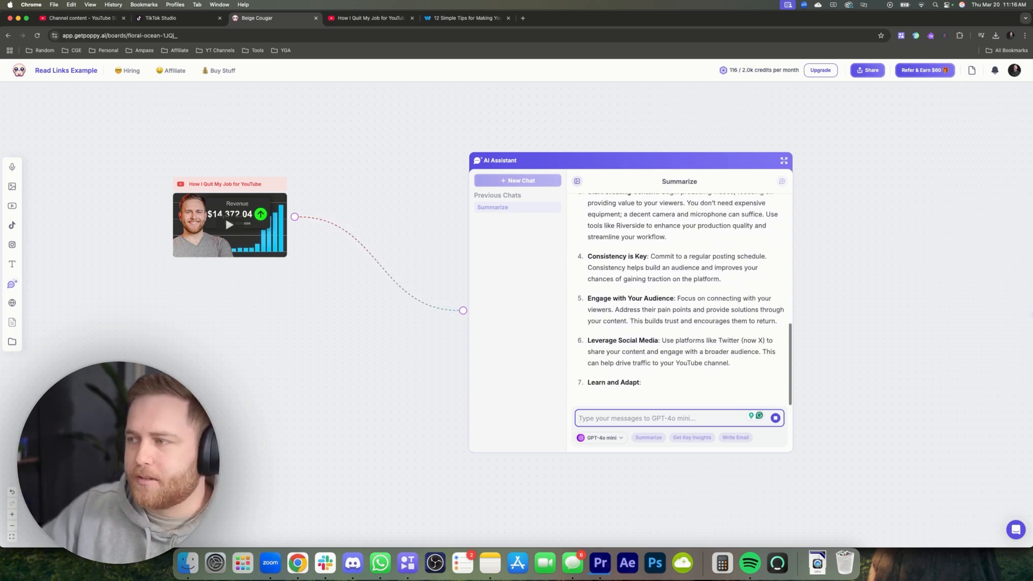
pyautogui.scroll(-3)
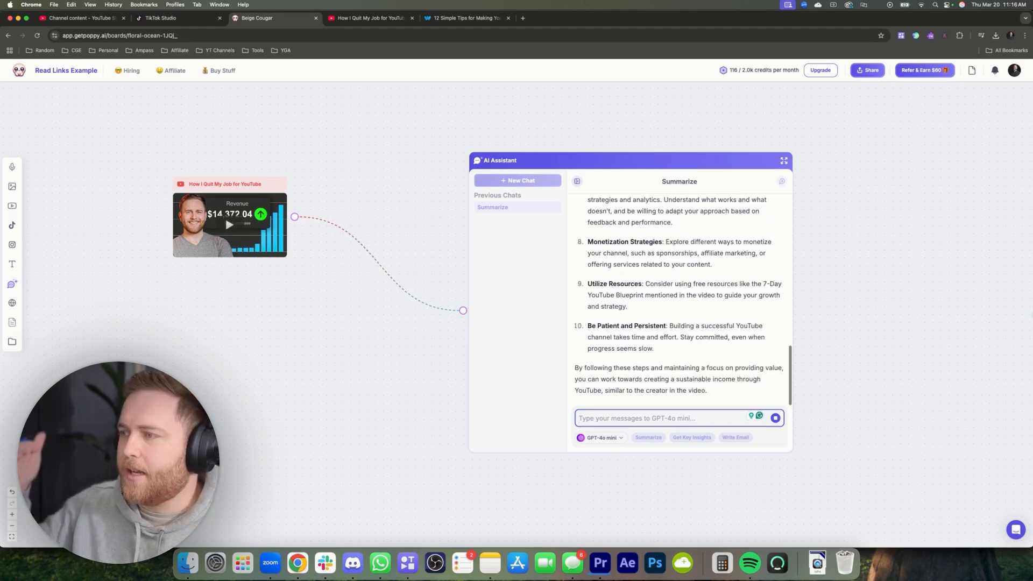
pyautogui.click(465, 18)
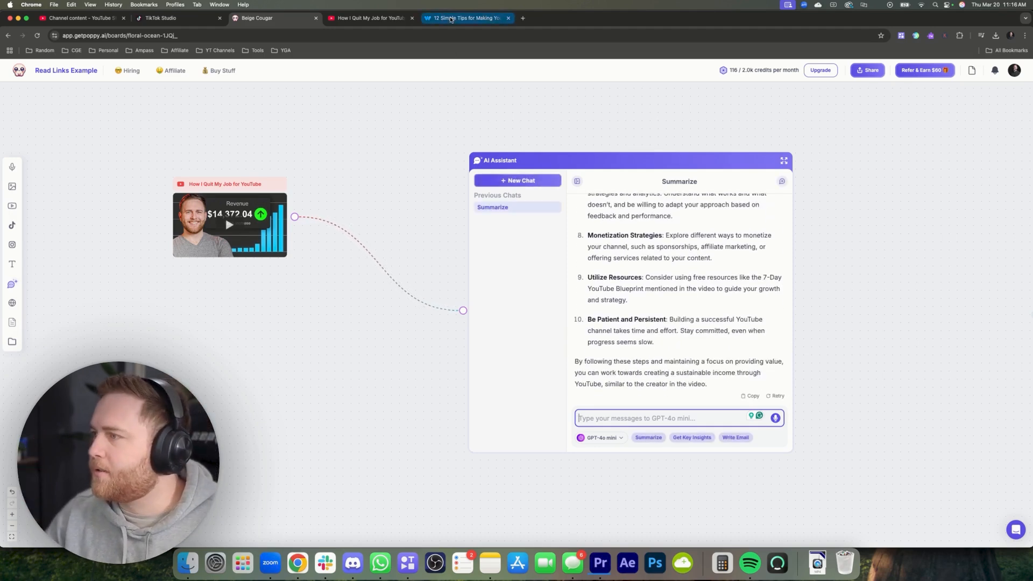
# - Add the Wave.video blog article as a Website node positioned off the chat panel
pyautogui.click(367, 18)
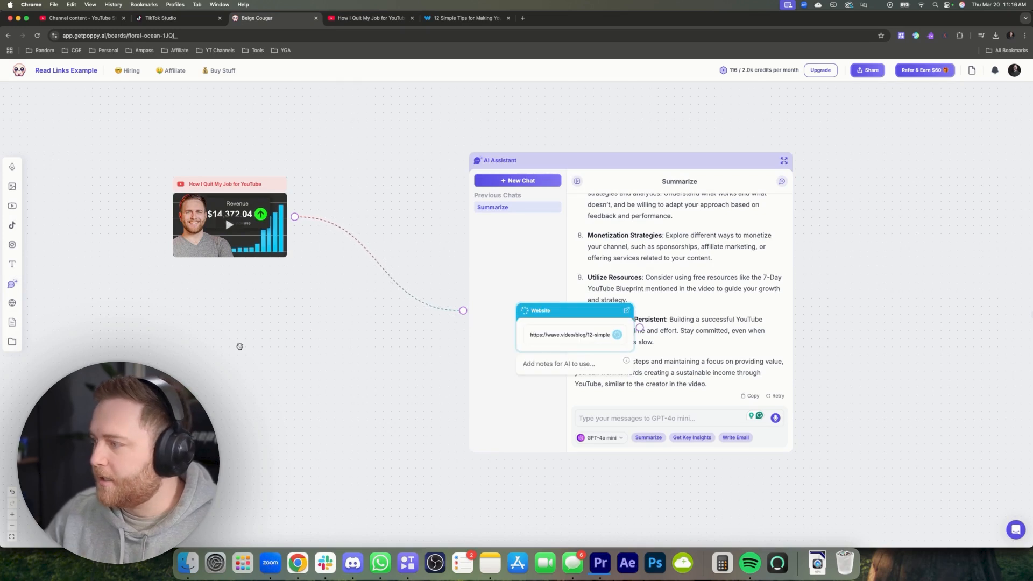
pyautogui.moveTo(573, 330); pyautogui.dragTo(230, 386)
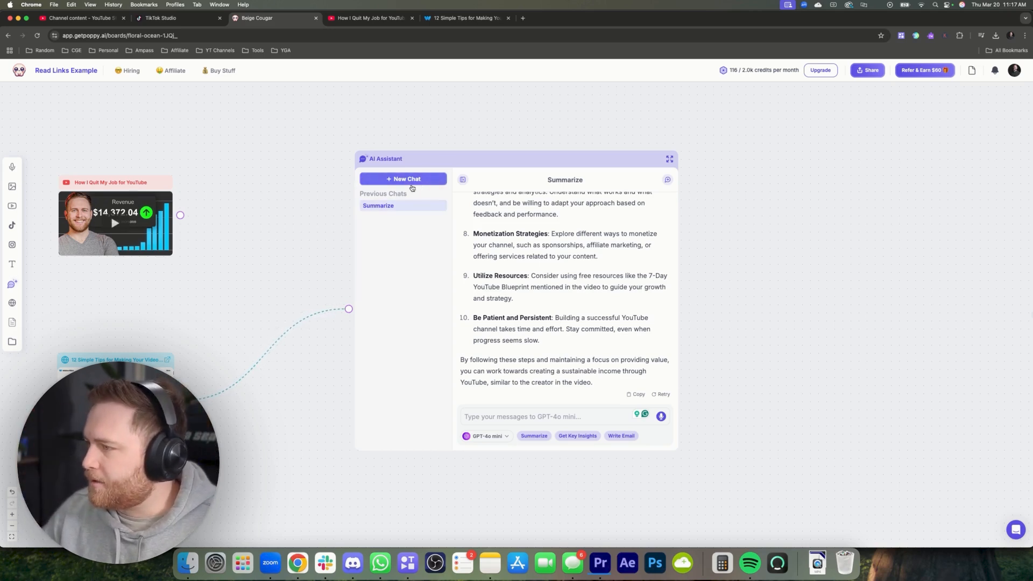
# - Ask the new chat 'what is this website?' and get a description of the Wave.video article
pyautogui.write('what is t')
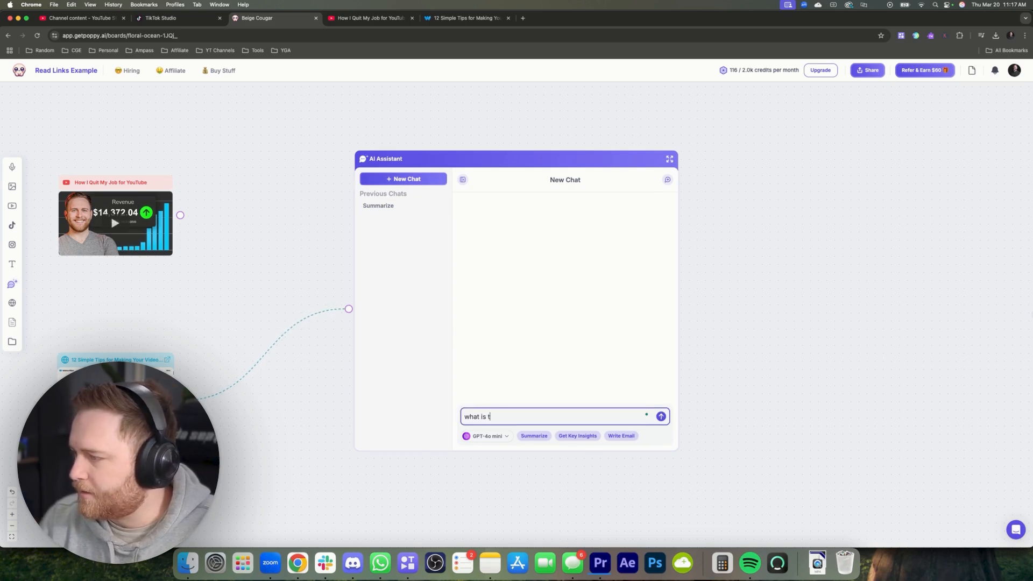
pyautogui.write('his website?')
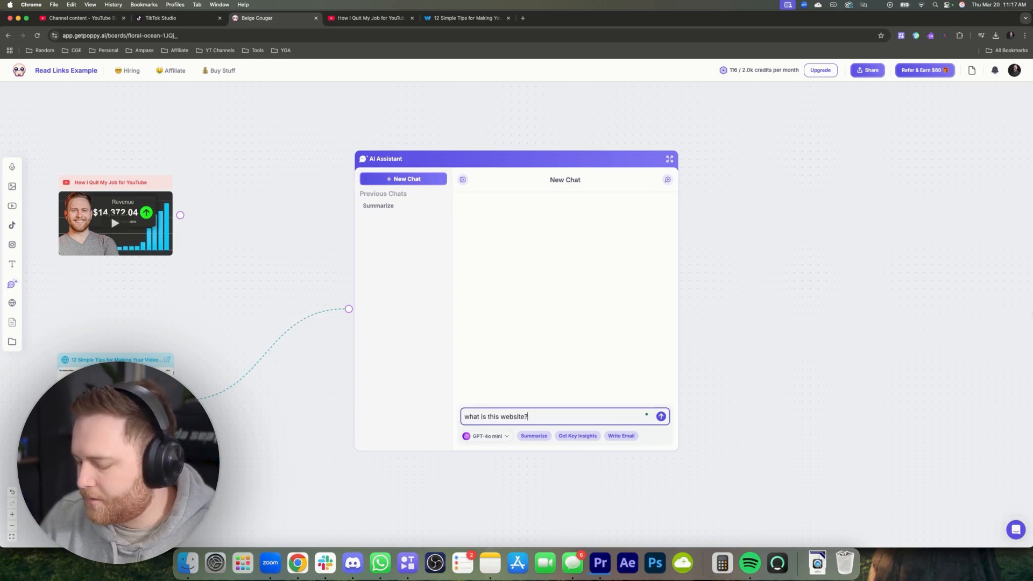
pyautogui.click(660, 417)
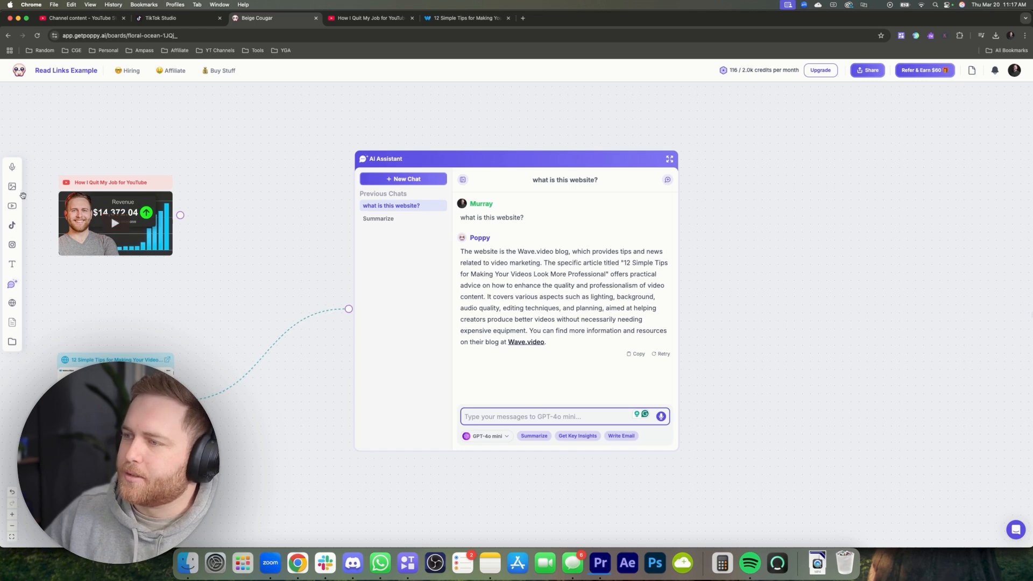
pyautogui.moveTo(12, 206)
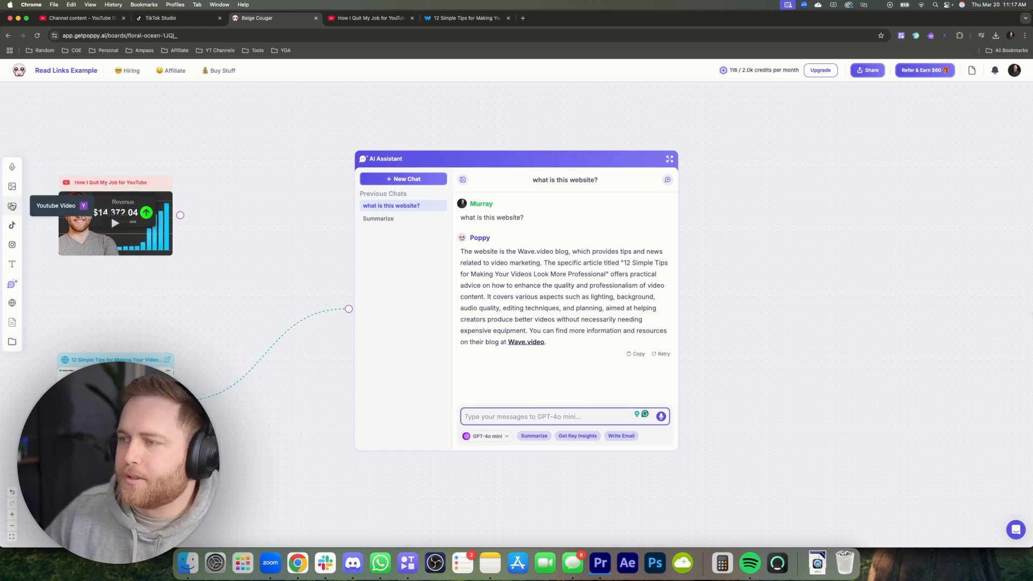
pyautogui.moveTo(11, 244)
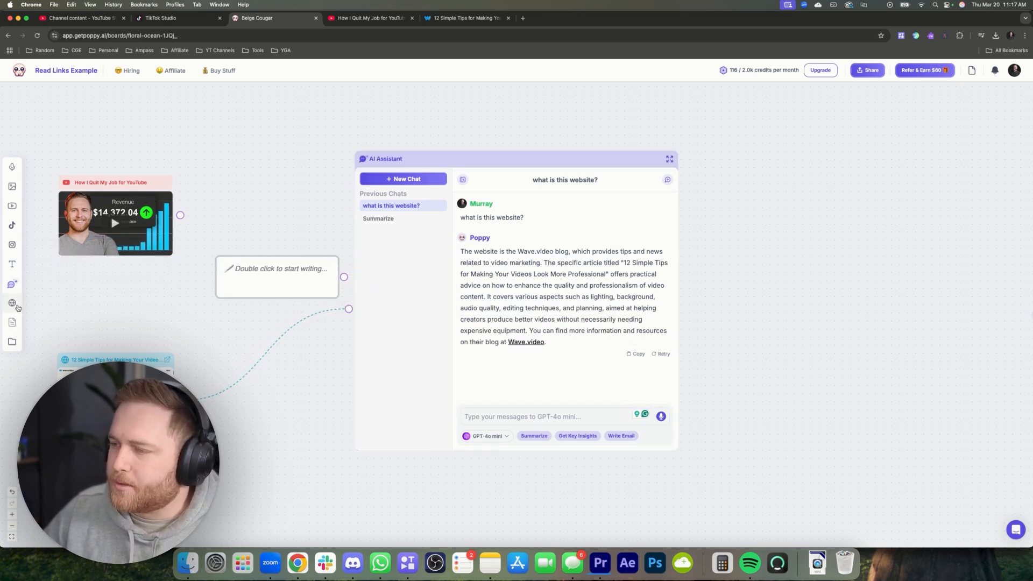
pyautogui.moveTo(12, 303)
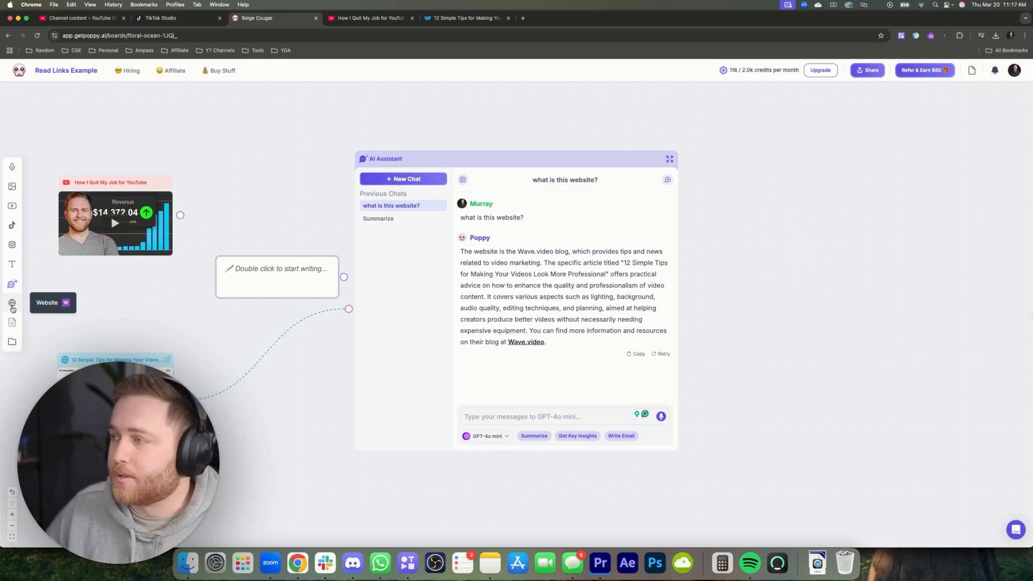
pyautogui.moveTo(130, 307)
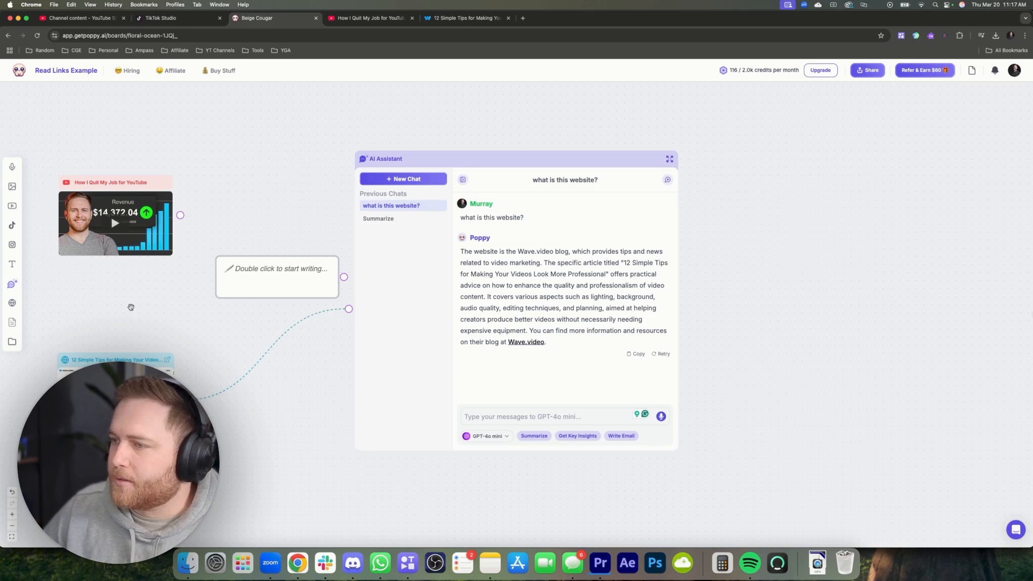
pyautogui.moveTo(29, 168)
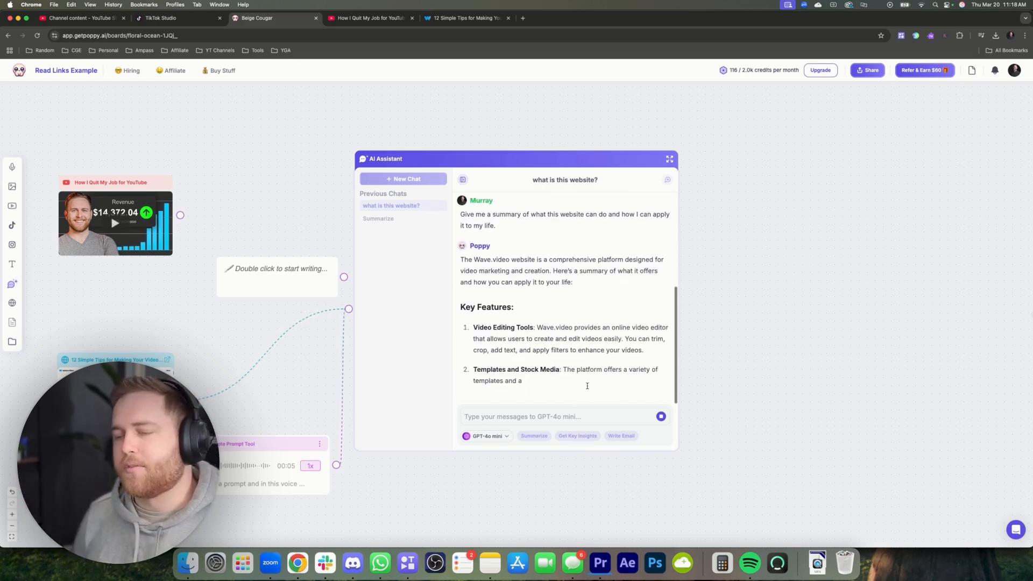
# - Scroll through the reply listing Wave.video's five key features and the 'Application to Your Life' section
pyautogui.scroll(-3)
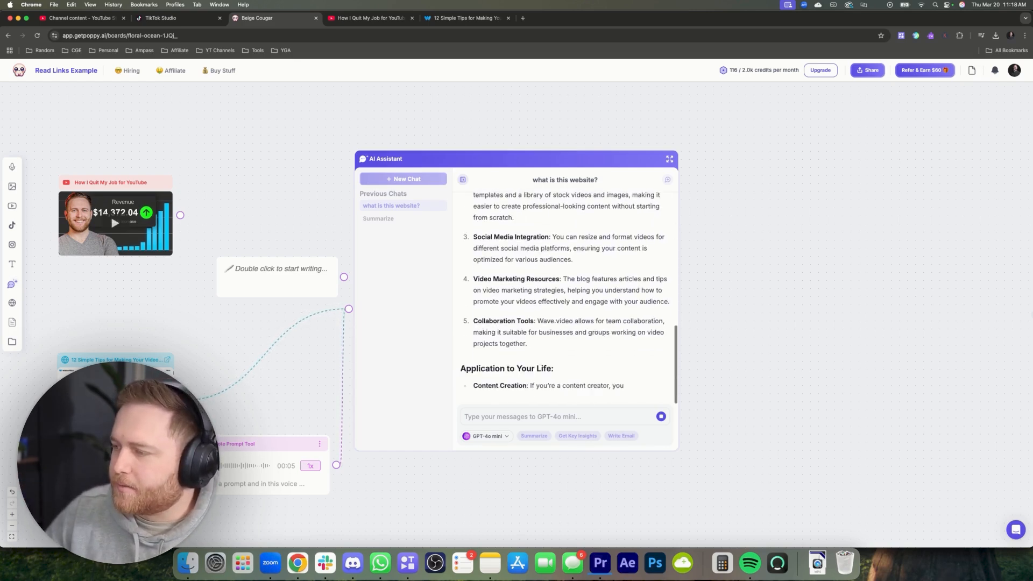